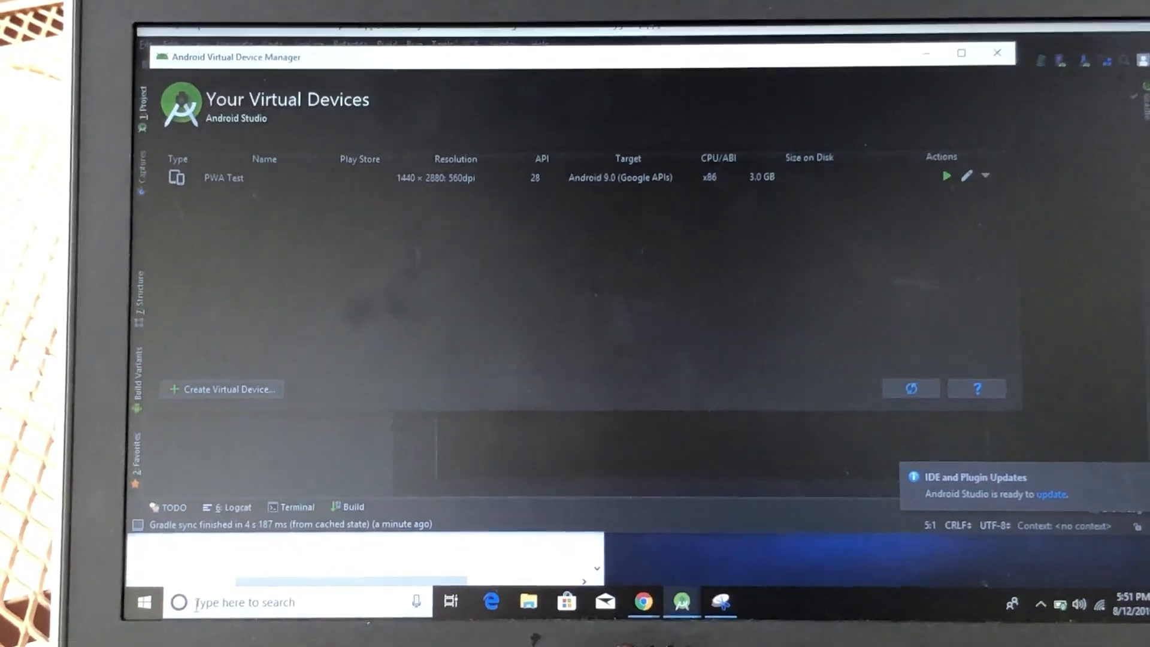
Search the taskbar for 'settings' to launch Windows Settings.
{"action": "type", "text": "settings"}
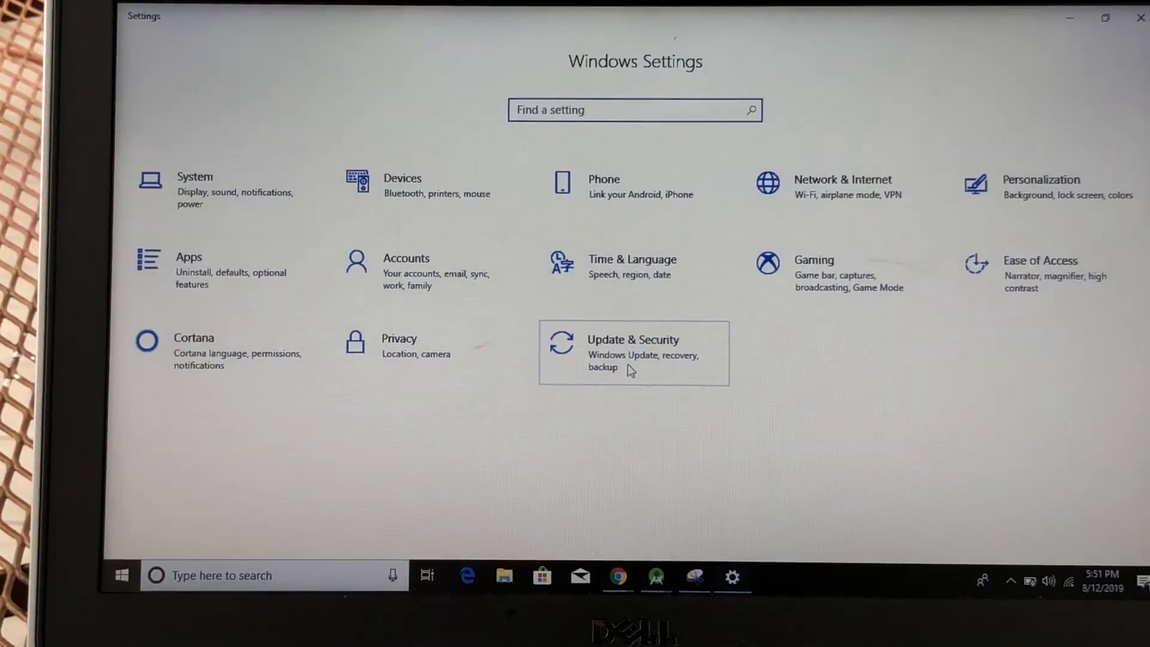
Go to Update & Security > Recovery and maximize the Advanced options screenshot.
{"action": "left_click", "coordinate": [633, 353]}
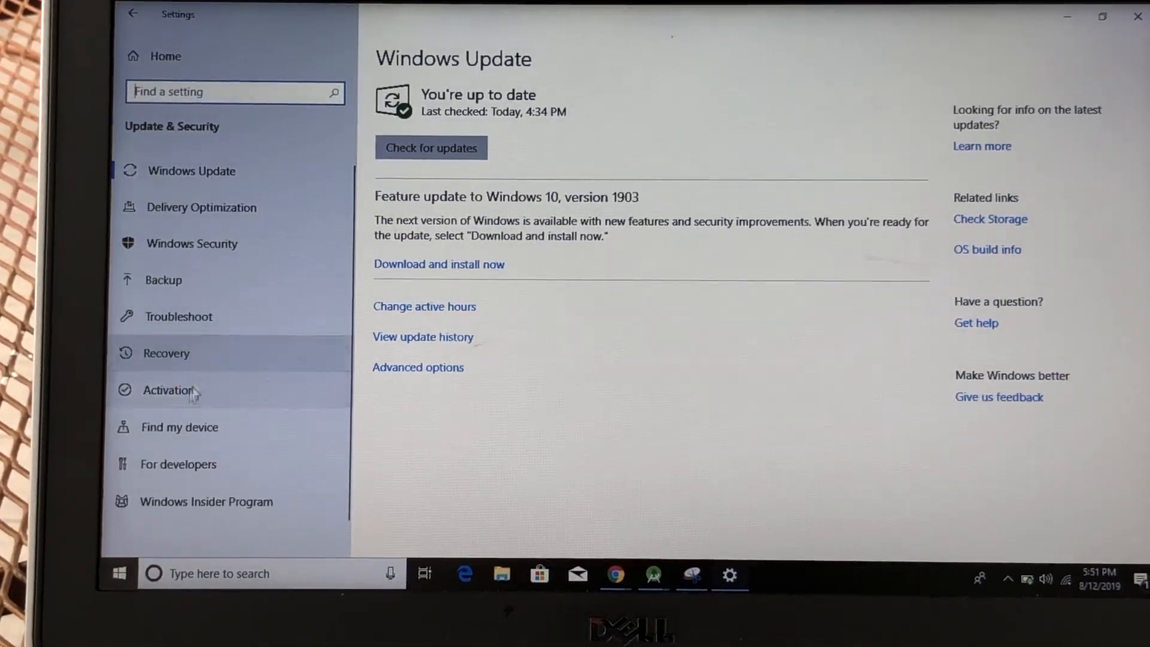
{"action": "left_click", "coordinate": [166, 353]}
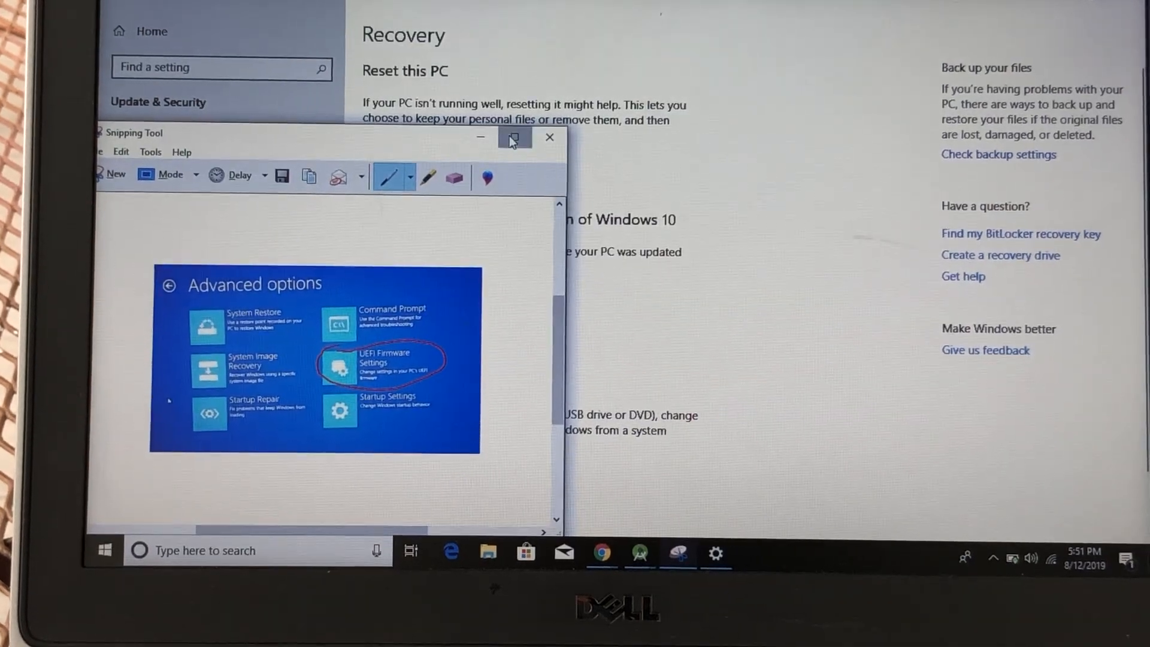
{"action": "left_click", "coordinate": [514, 138]}
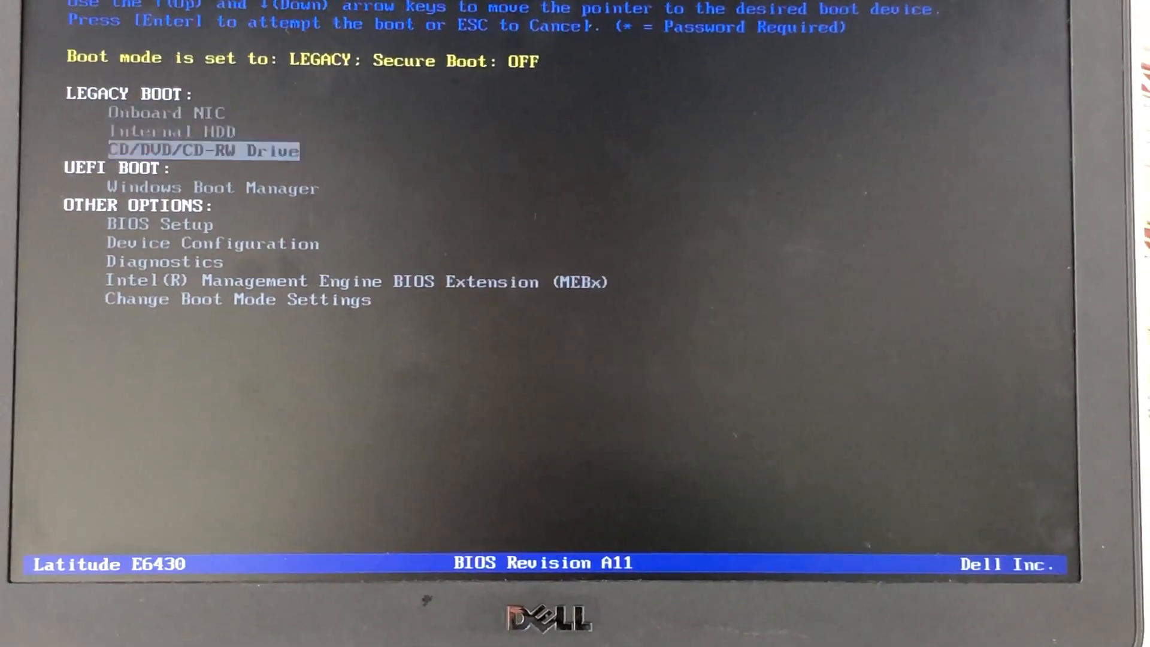
Choose BIOS Setup under Other Options in the one-time boot menu.
{"action": "key", "text": "Down"}
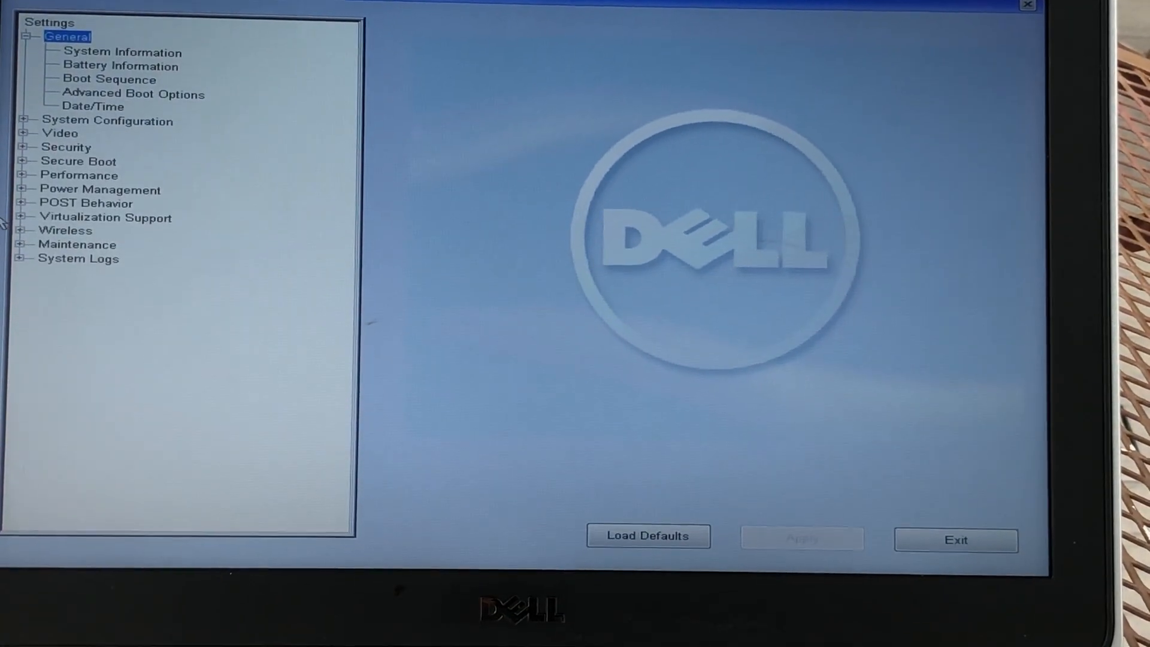
Expand Virtualization Support and confirm Virtualization and VT for Direct I/O are enabled.
{"action": "left_click", "coordinate": [23, 217]}
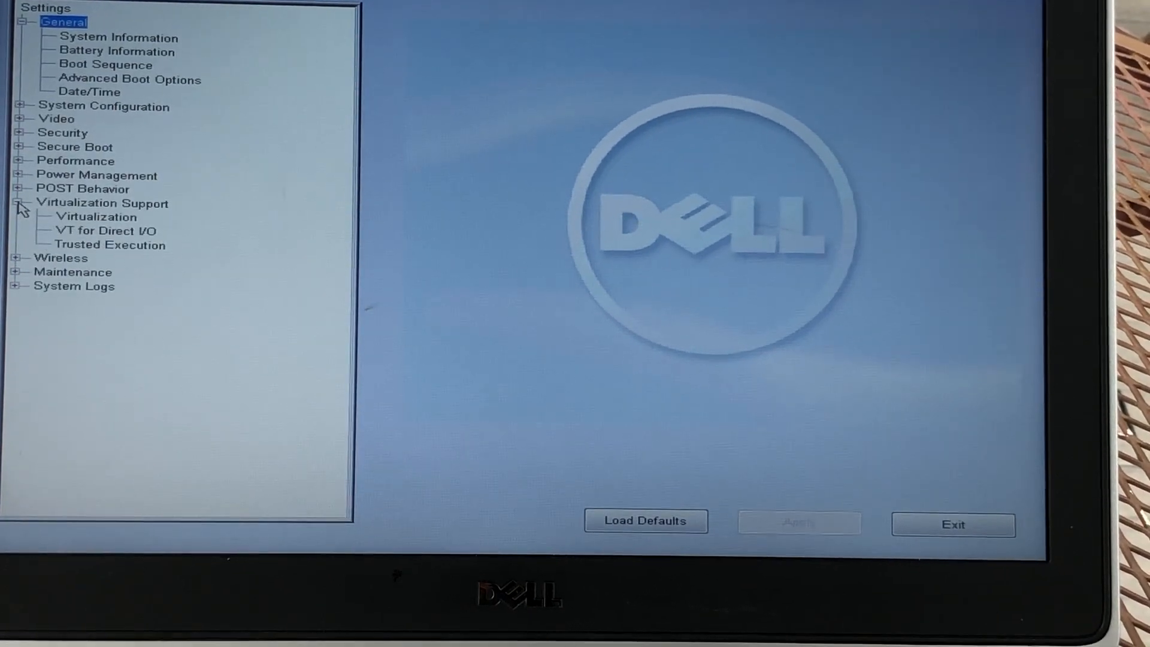
{"action": "left_click", "coordinate": [96, 217]}
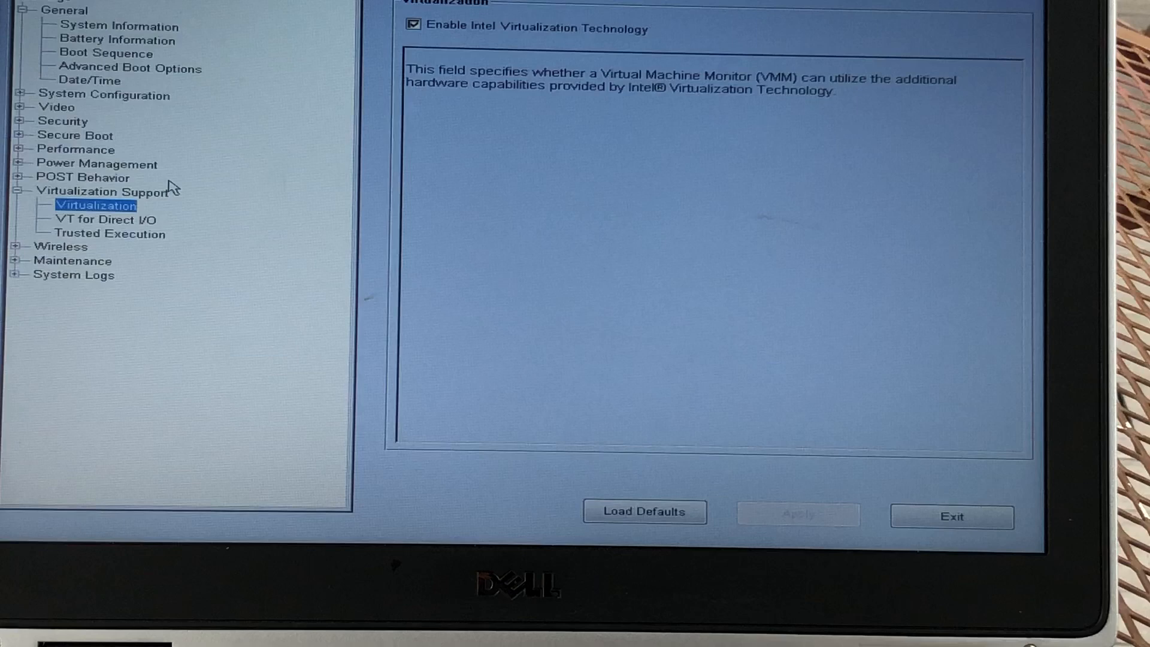
{"action": "left_click", "coordinate": [109, 220]}
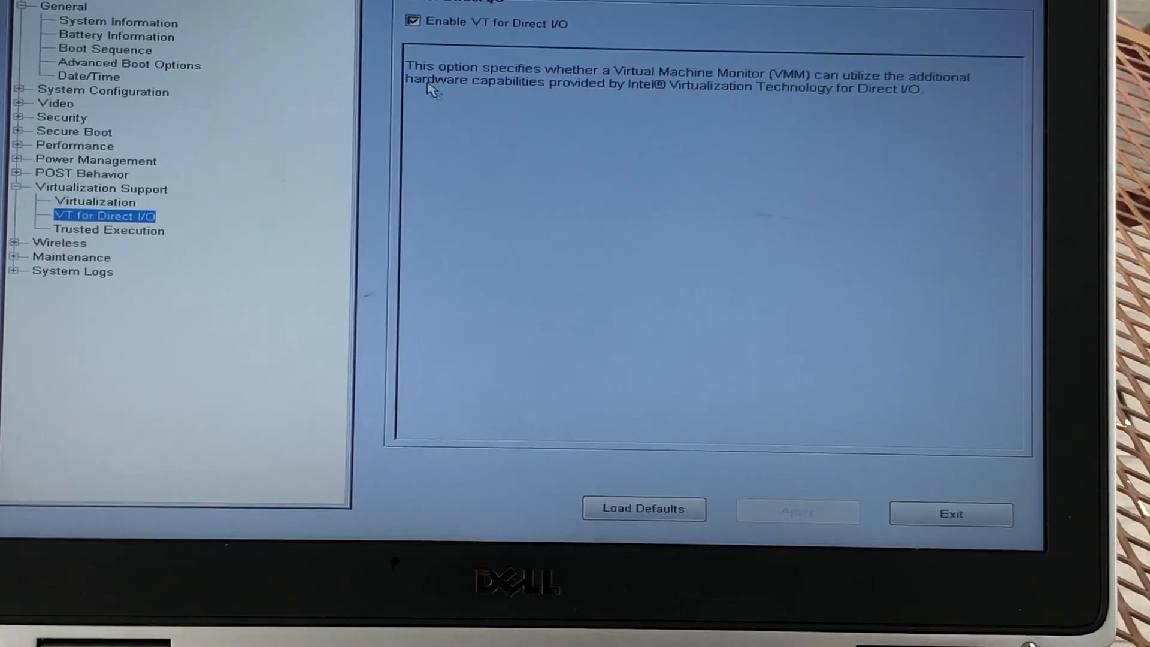